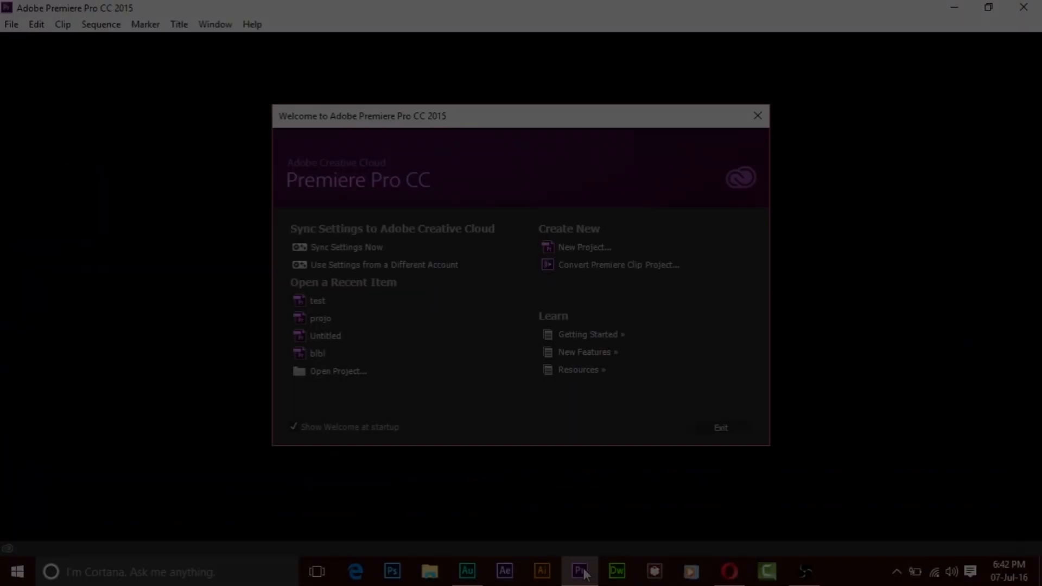
- Show the Red Giant Denoiser II page scrolled to its Free/Upgrade/Students/Businesses options
left_click(579, 571)
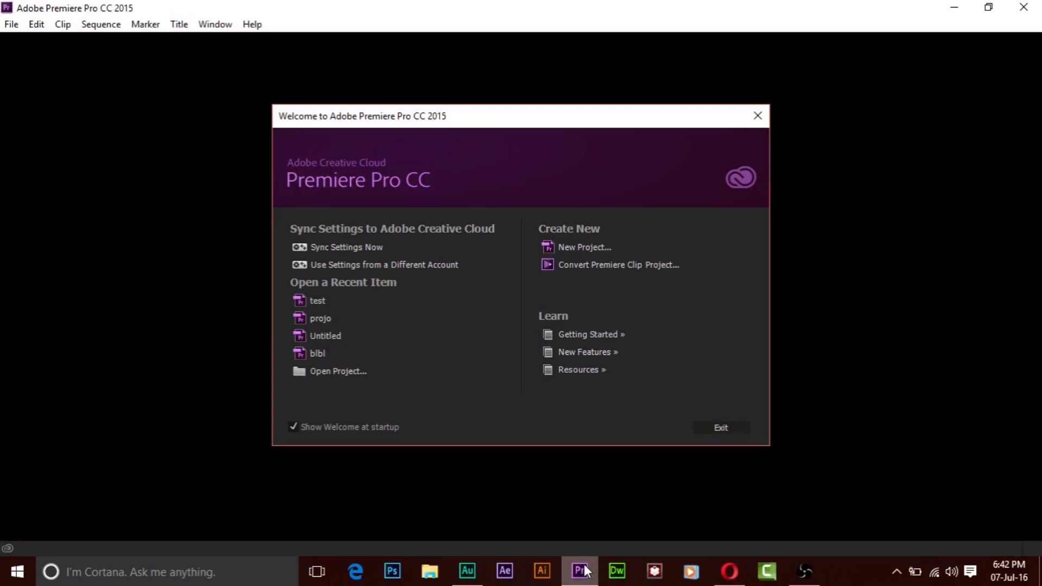
mouse_move(370, 502)
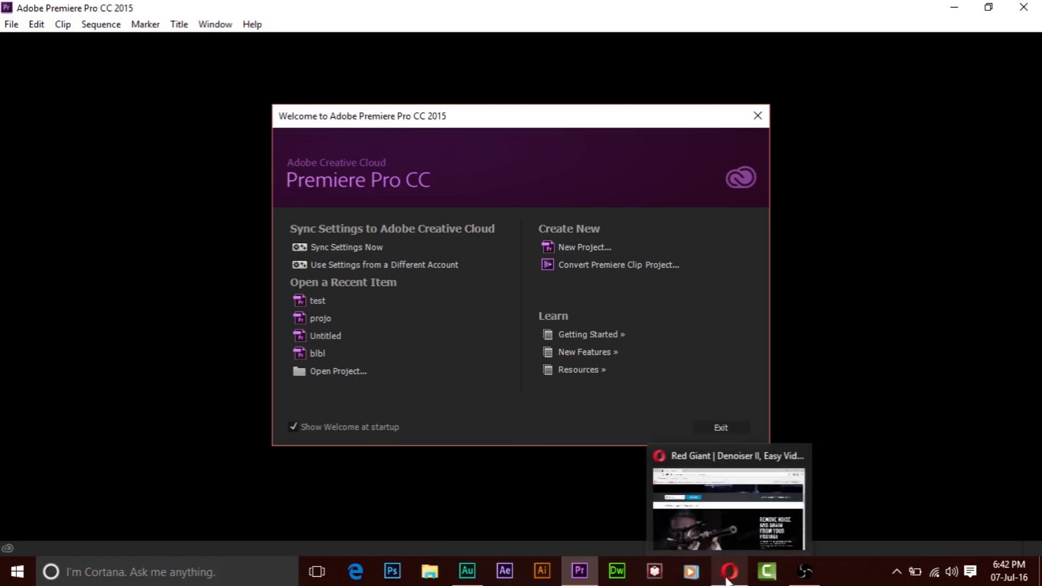
left_click(721, 570)
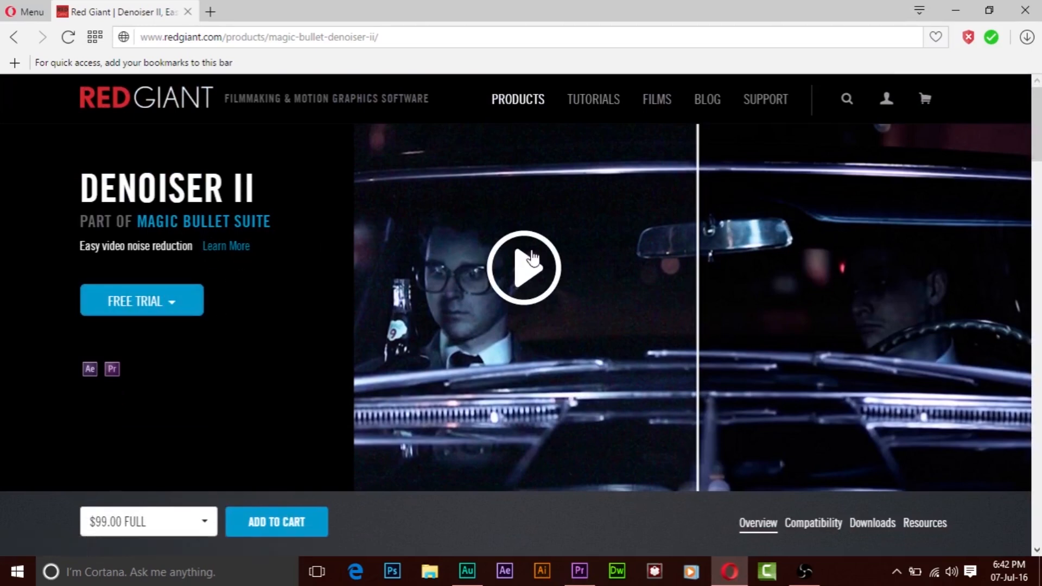
scroll("down", 3)
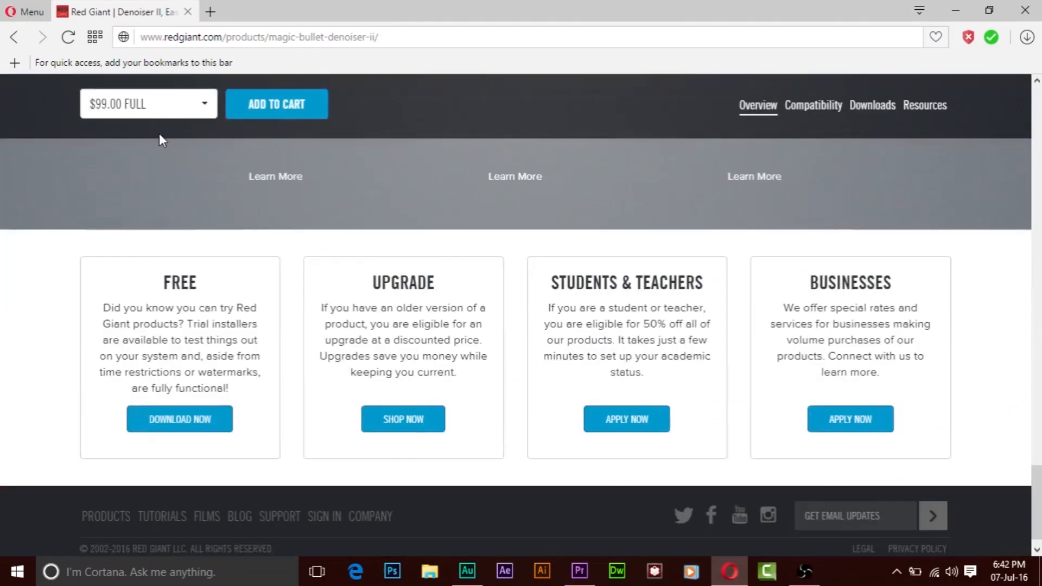
scroll("down", 3)
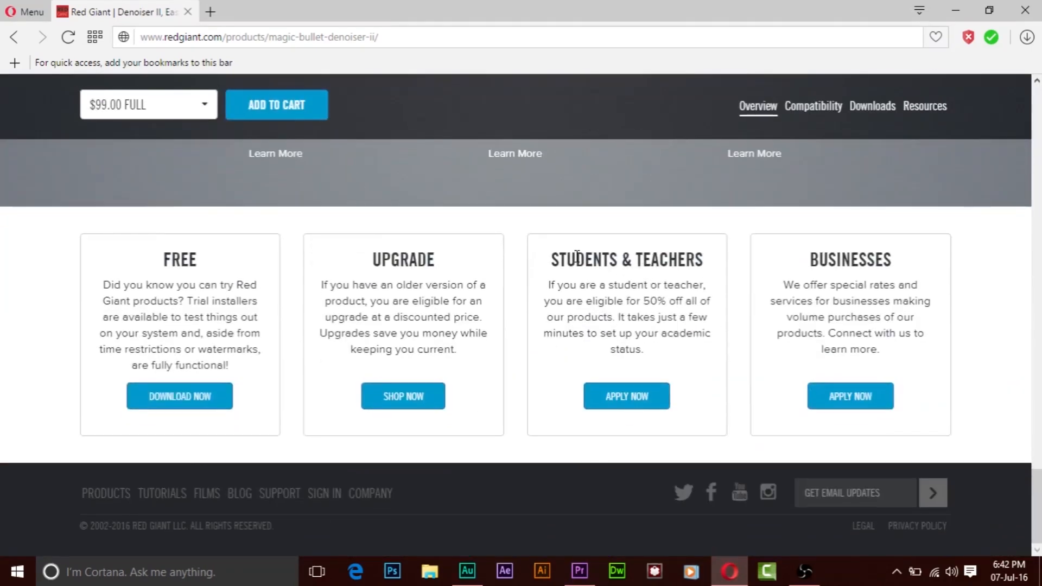
mouse_move(688, 284)
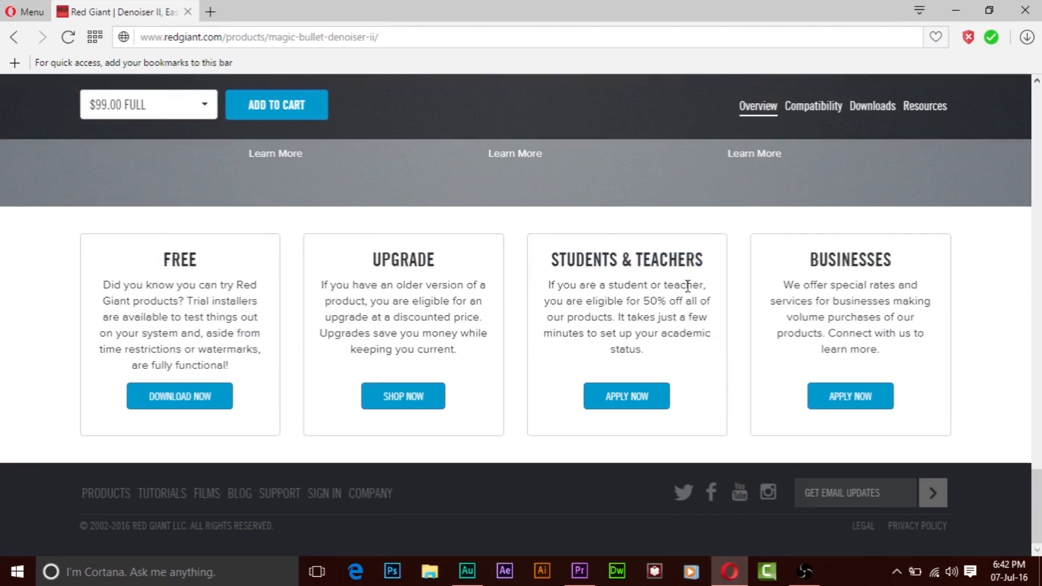
mouse_move(671, 314)
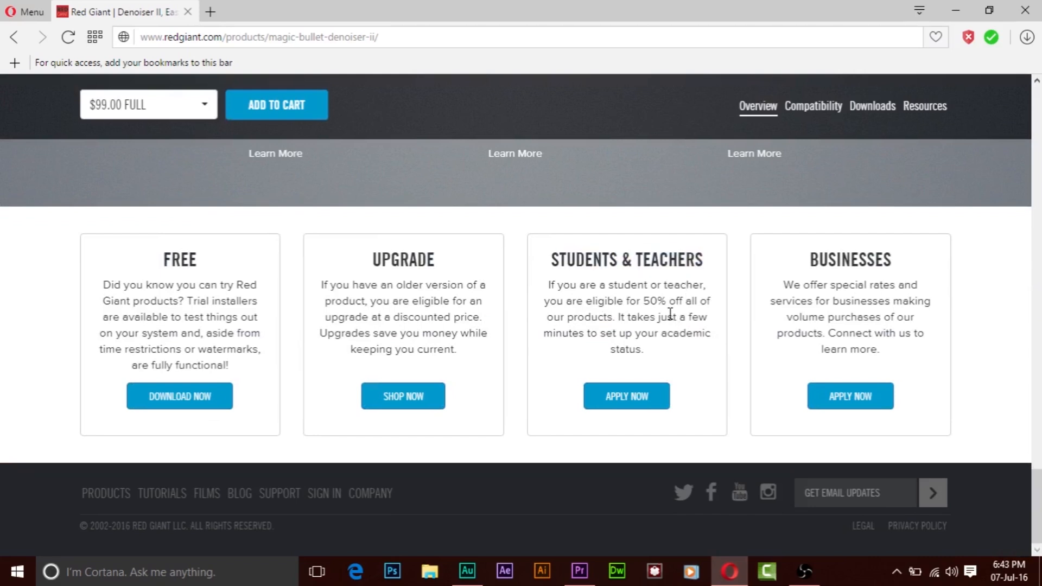
- From the Premiere welcome screen, cancel Open Project and start a New Project with its name field selected
left_click(581, 571)
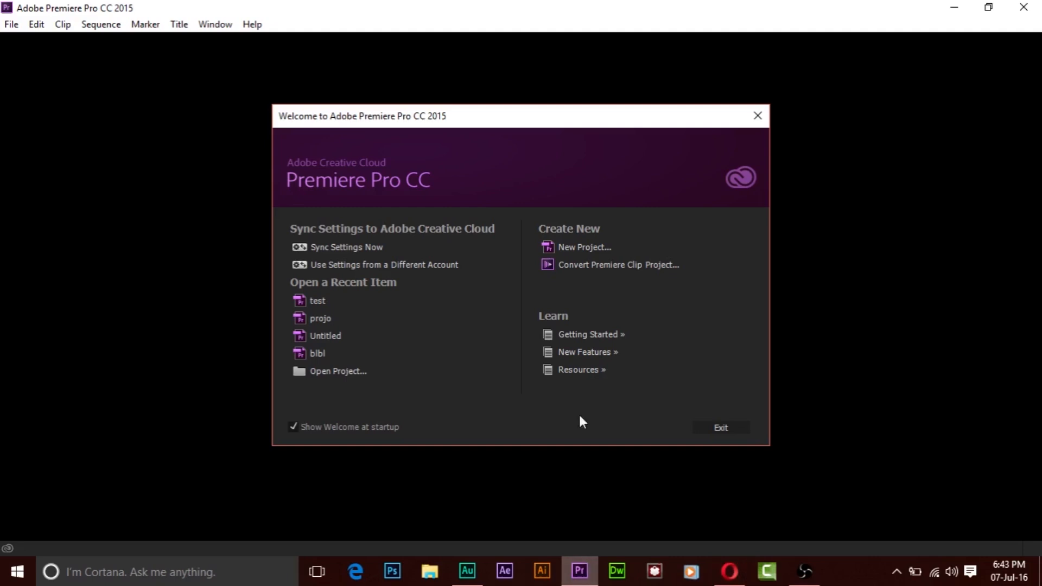
left_click(338, 371)
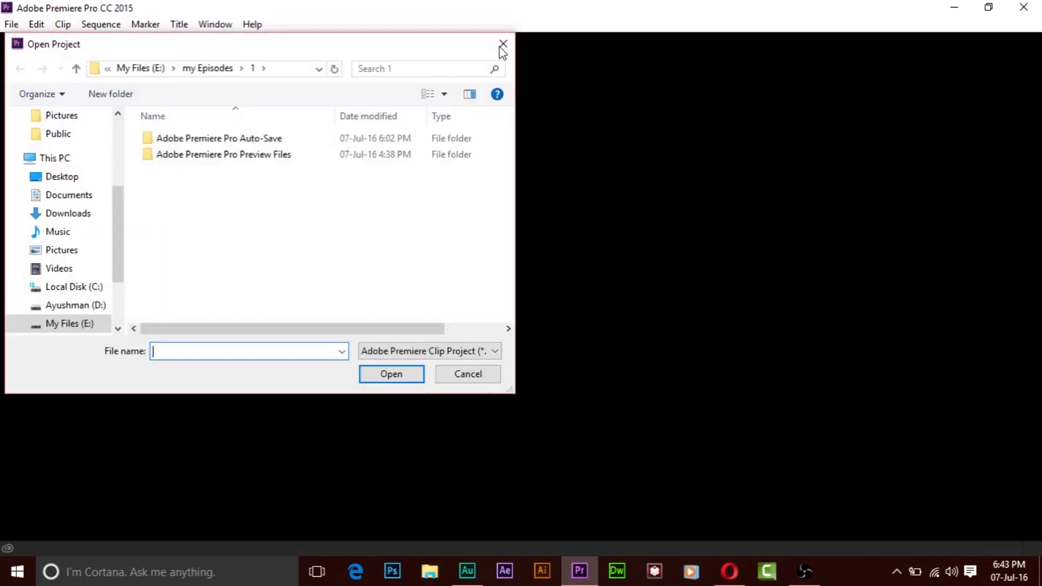
left_click(501, 43)
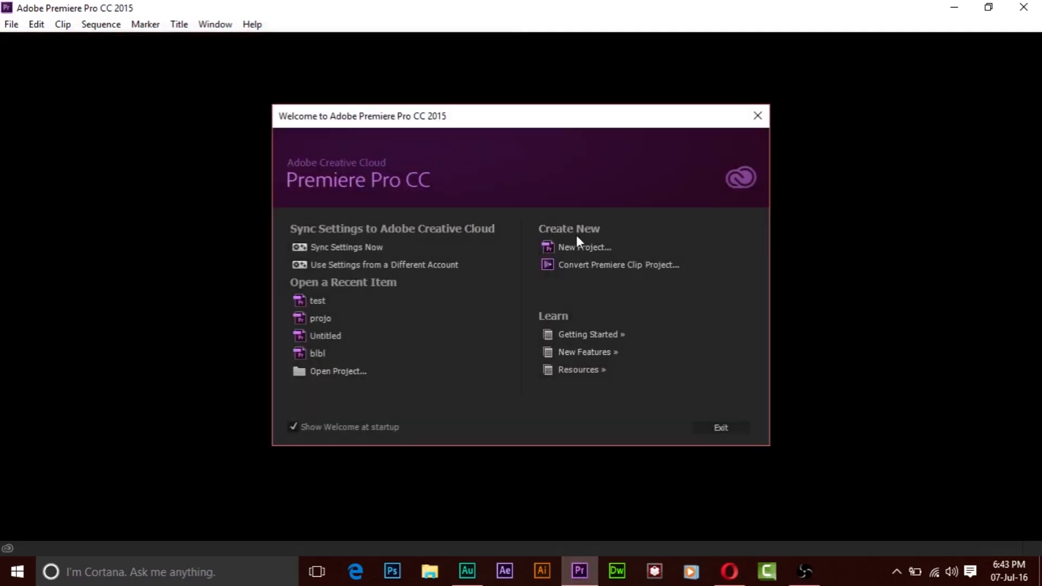
left_click(583, 248)
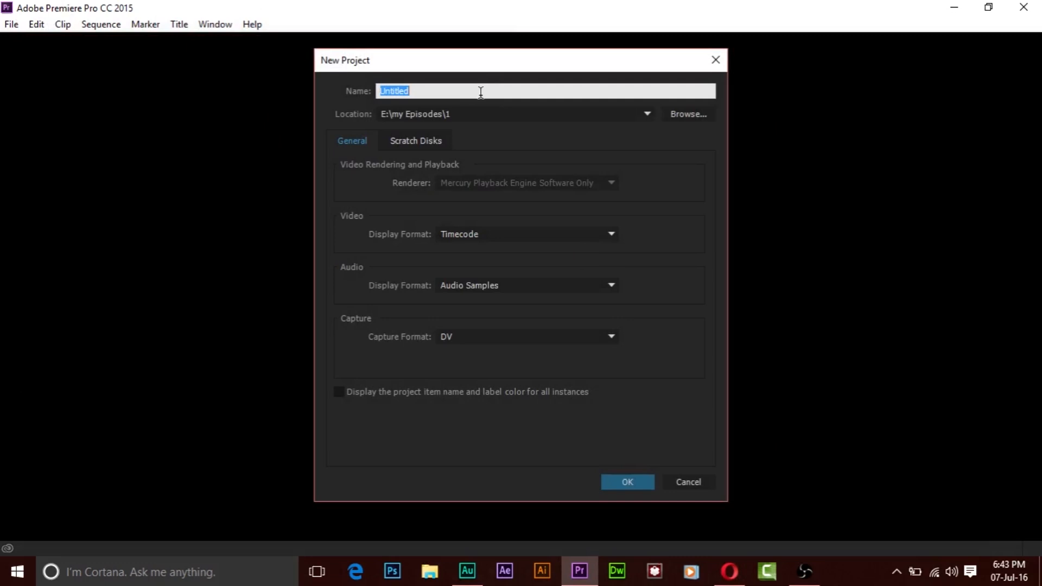
left_click(627, 481)
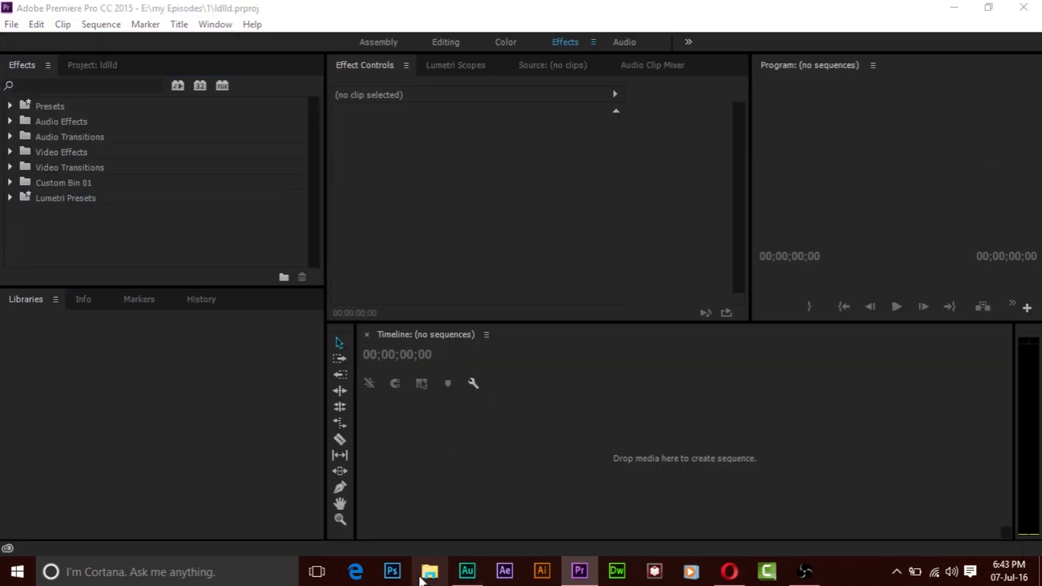
- Browse My Files (E:) > STILL ALIVE > SEQ in File Explorer to reach clip 4.MOV
left_click(430, 571)
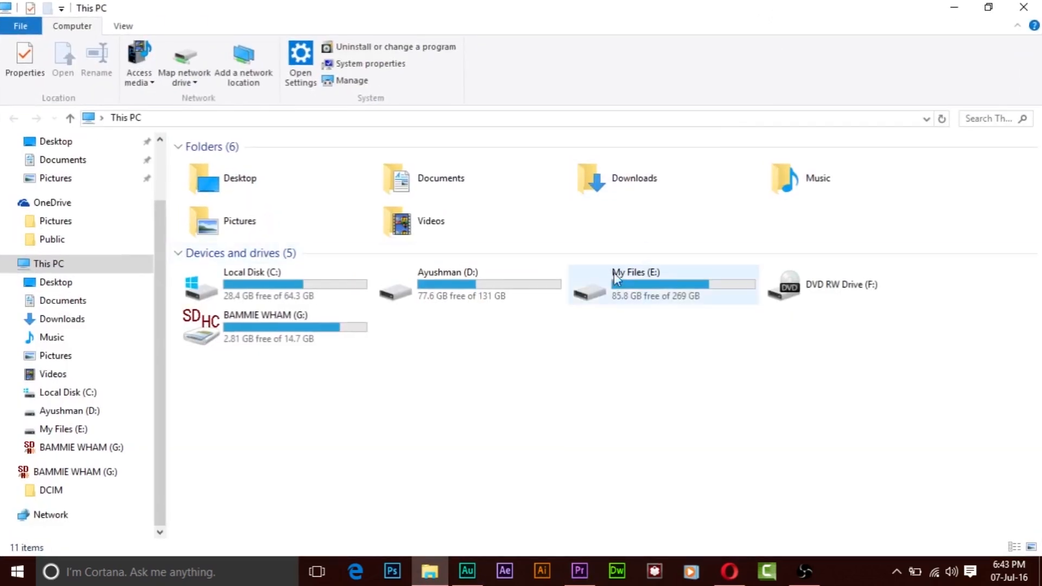
double_click(635, 284)
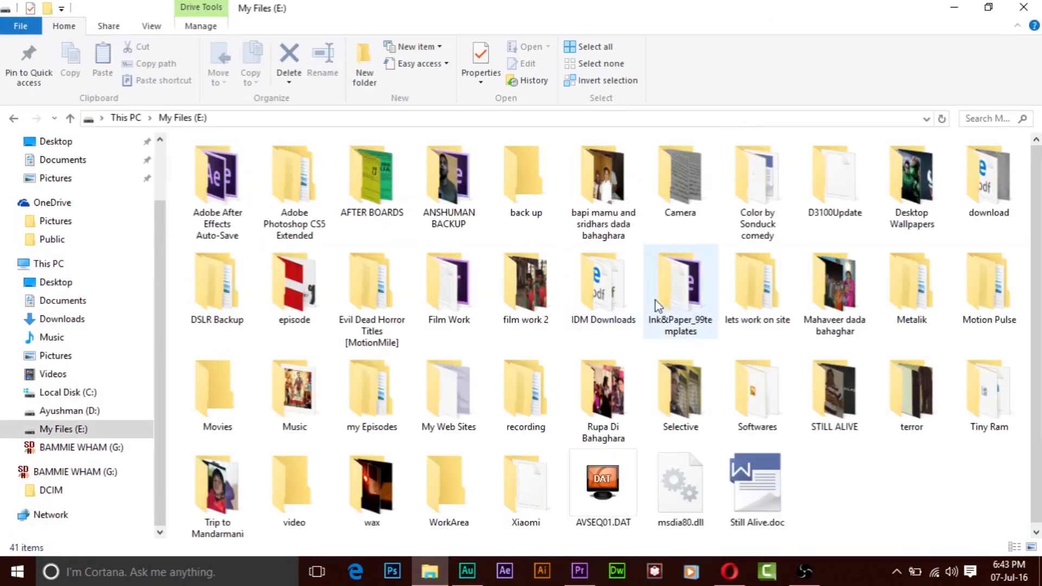
left_click(525, 484)
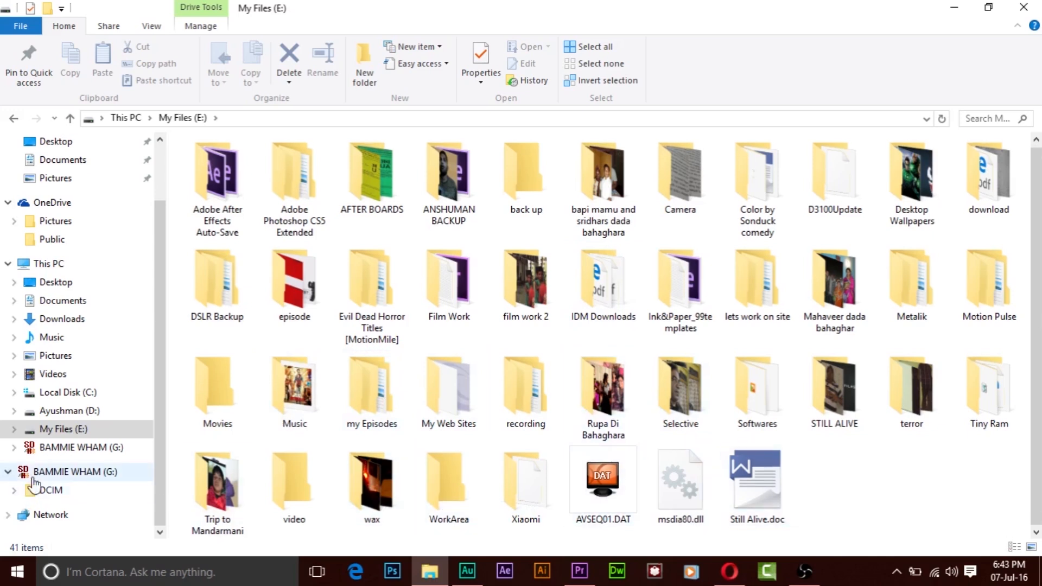
double_click(833, 386)
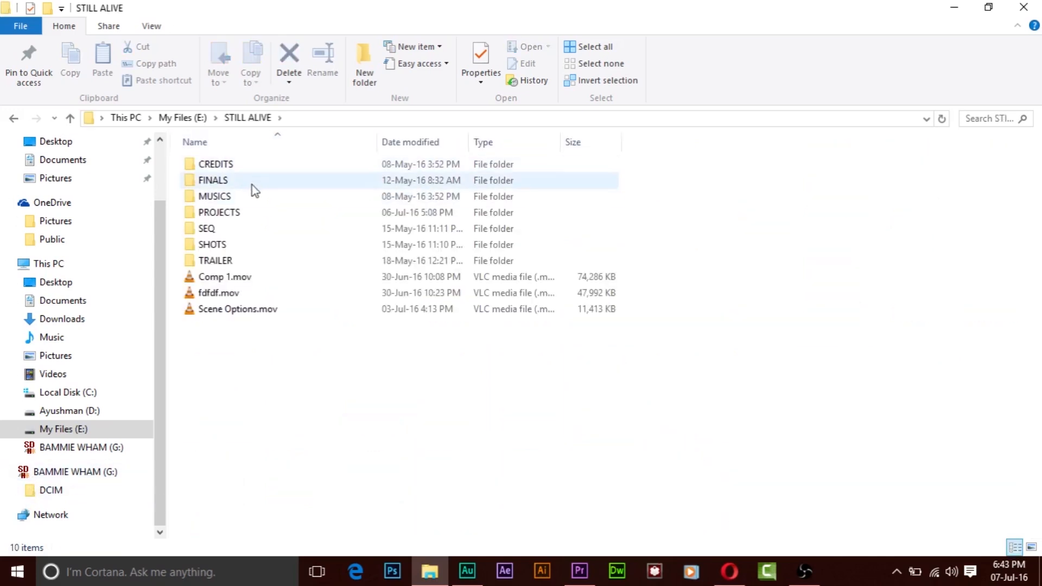
double_click(205, 228)
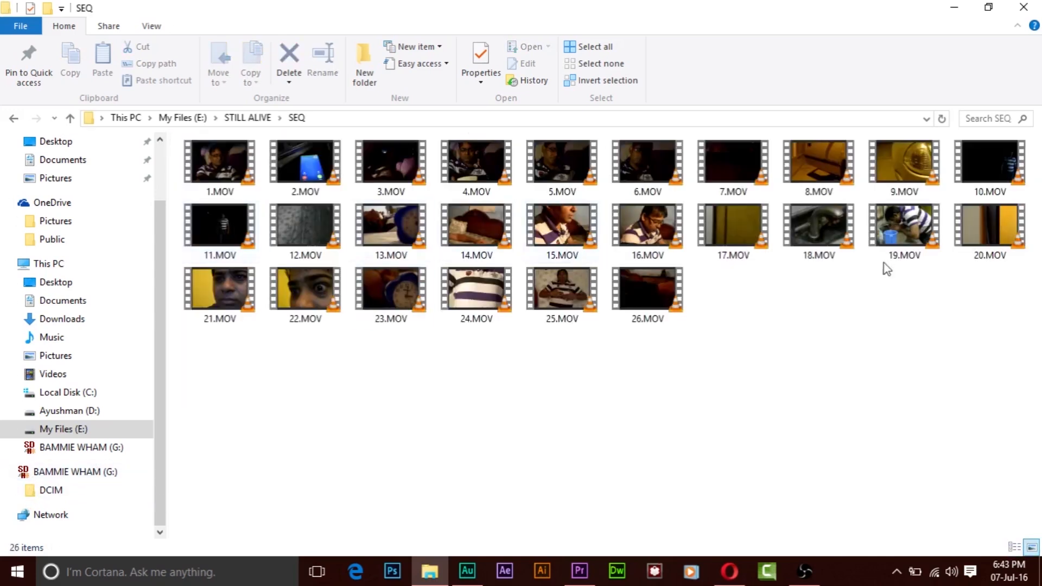
left_click(561, 162)
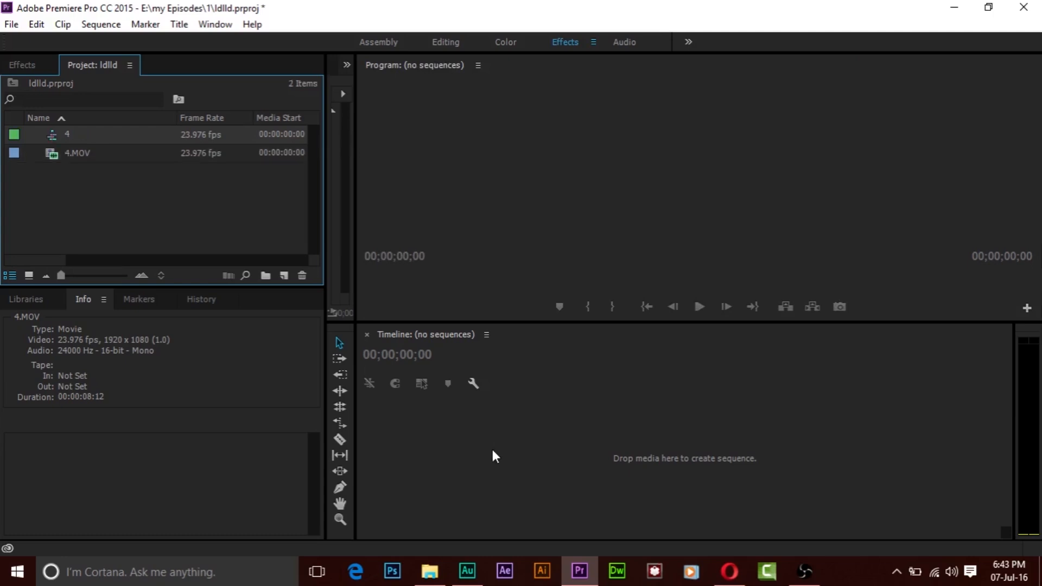
- Load sequence 4, select its 4.MOV clip and cue the playhead to 00:00:01:05
double_click(66, 135)
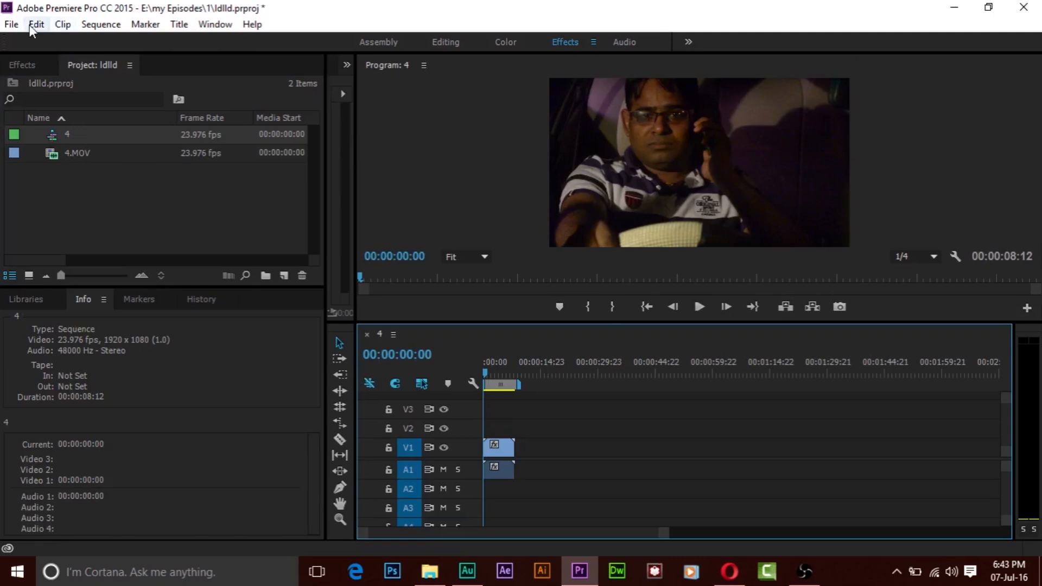
left_click(36, 23)
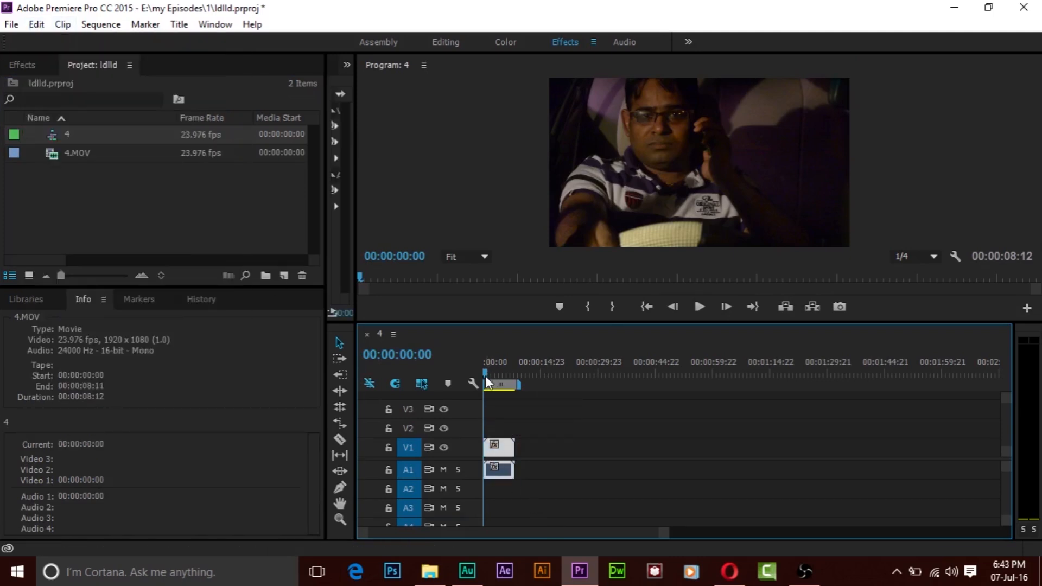
left_click(486, 374)
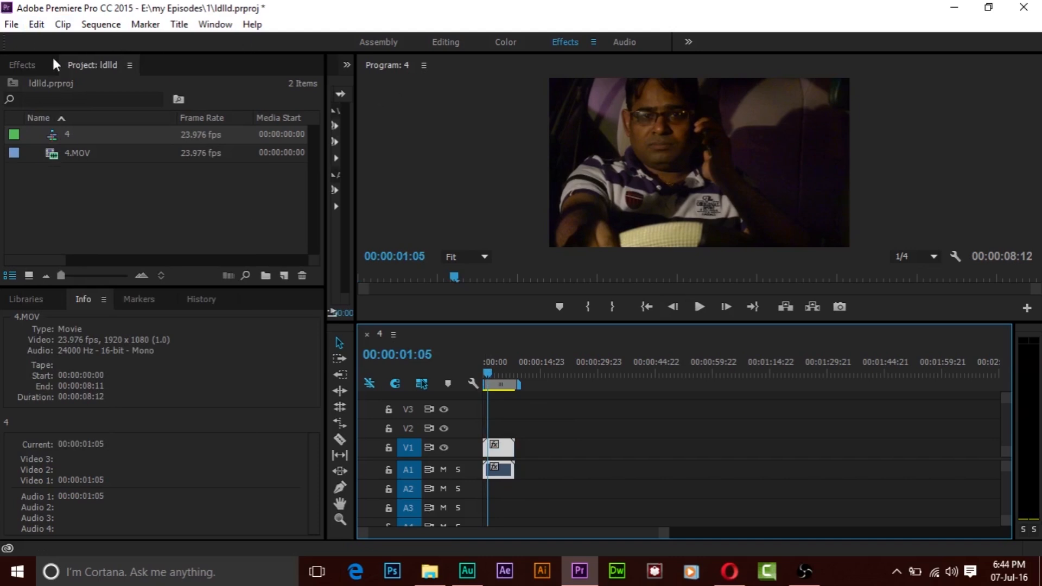
- Search the Effects list for 'denois' and drop Magic Bullet Denoiser II onto the V1 clip
left_click(22, 65)
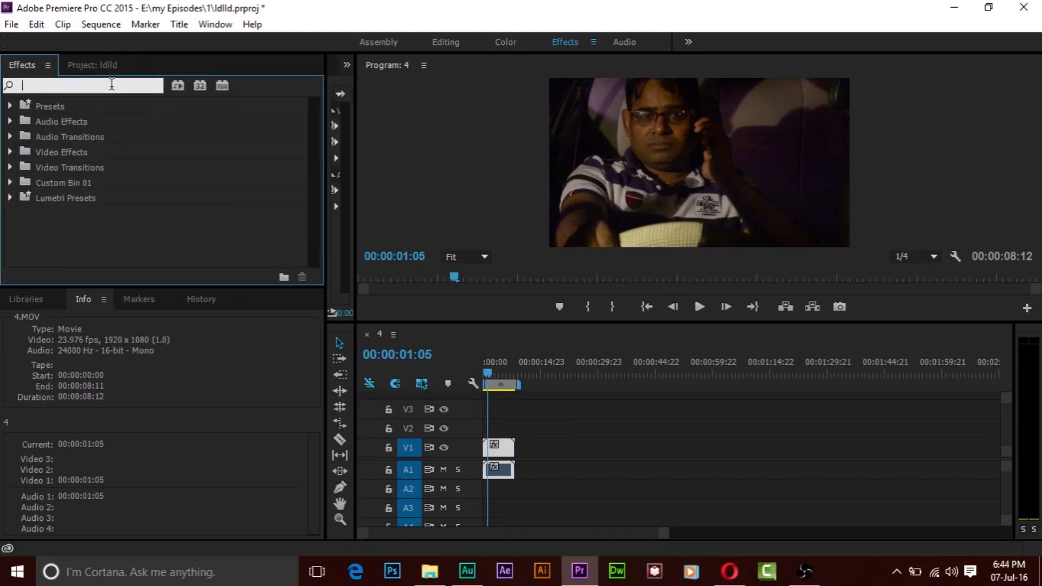
type("denois")
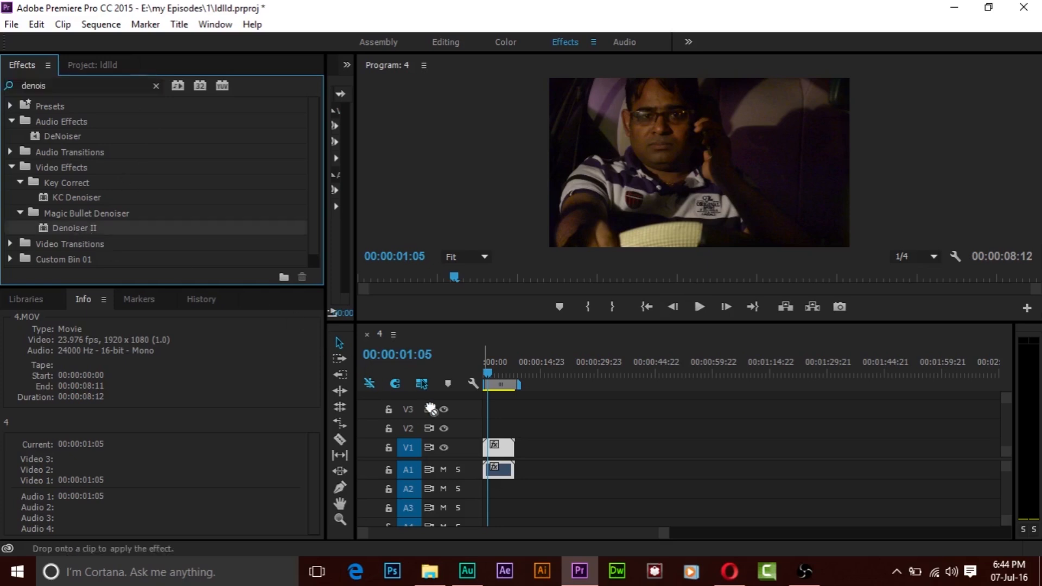
left_click(498, 447)
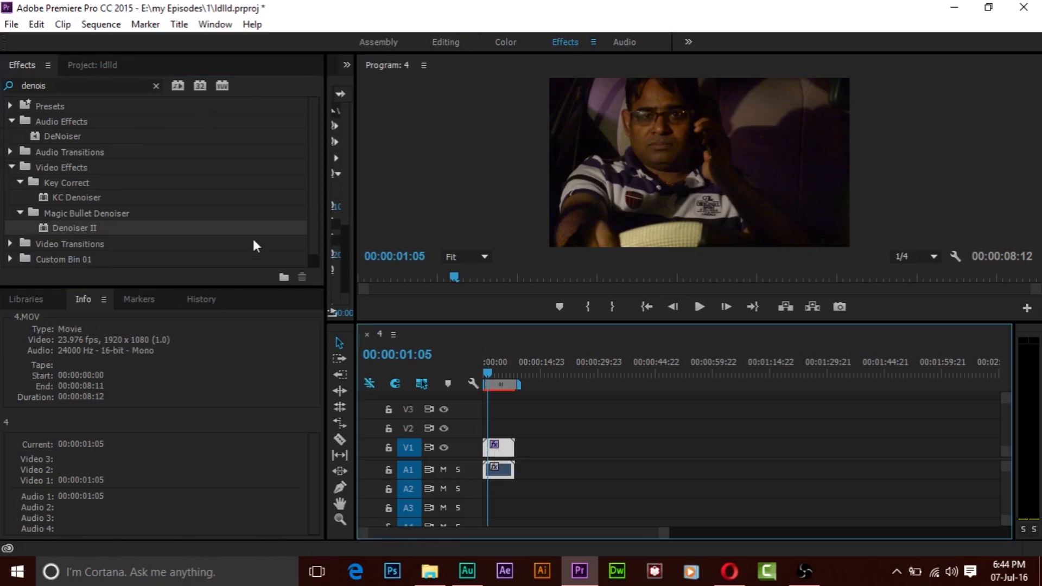
mouse_move(356, 115)
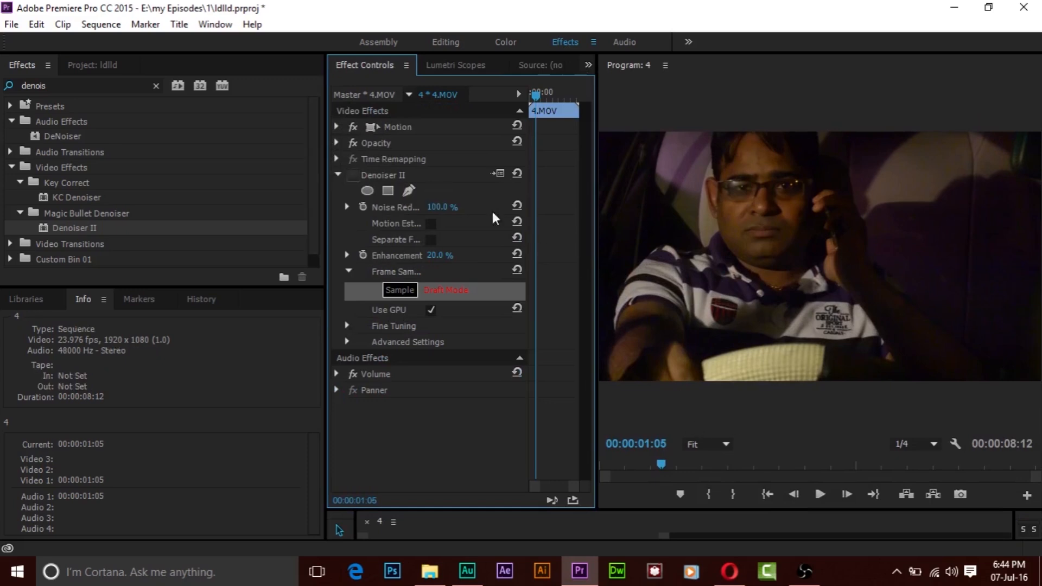
mouse_move(1000, 227)
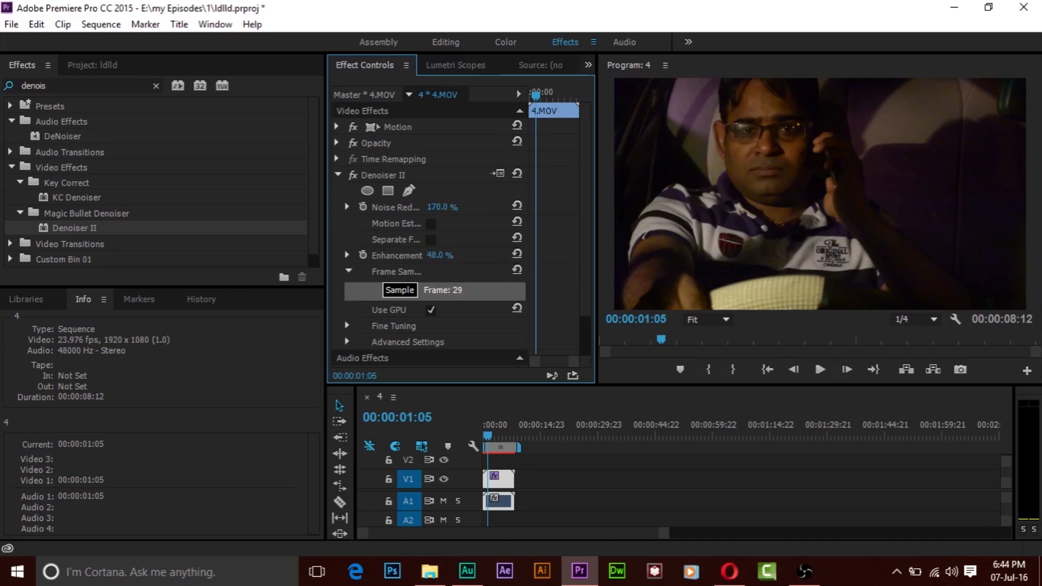
- Raise Denoiser II Noise Reduction to 170% and set Enhancement to 50
left_click_drag(438, 254, 458, 254)
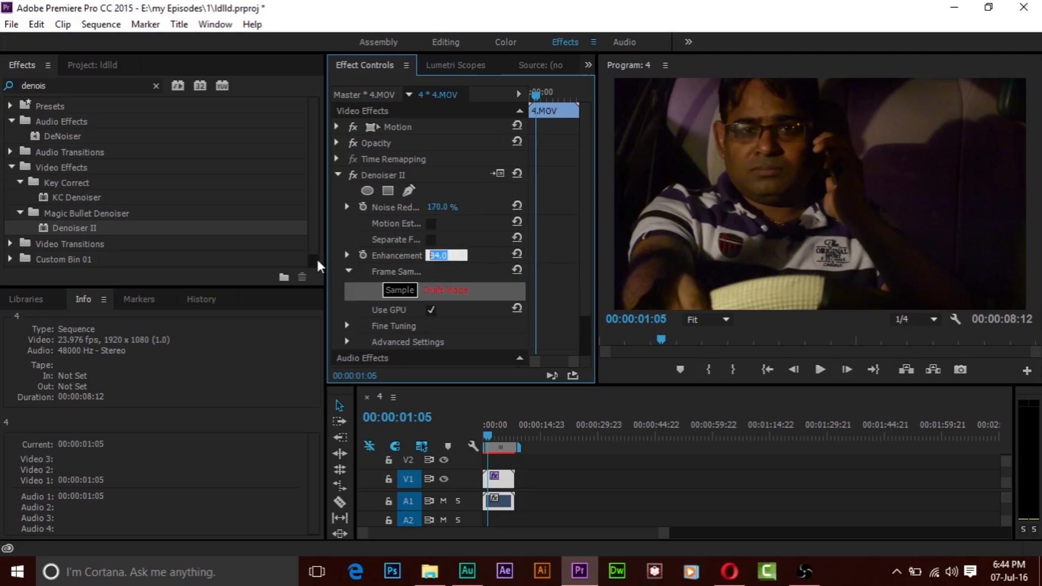
type("50")
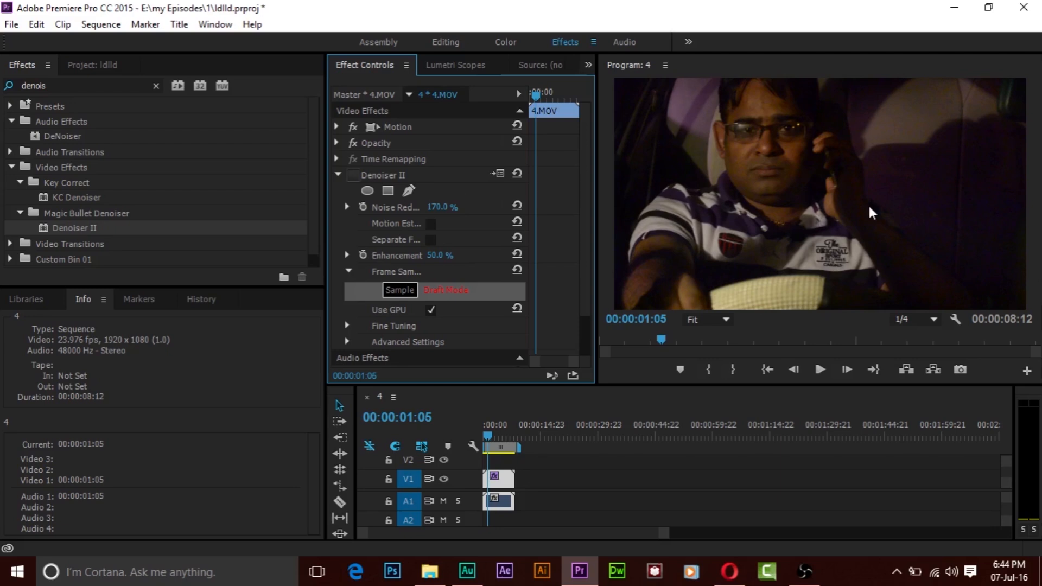
mouse_move(350, 181)
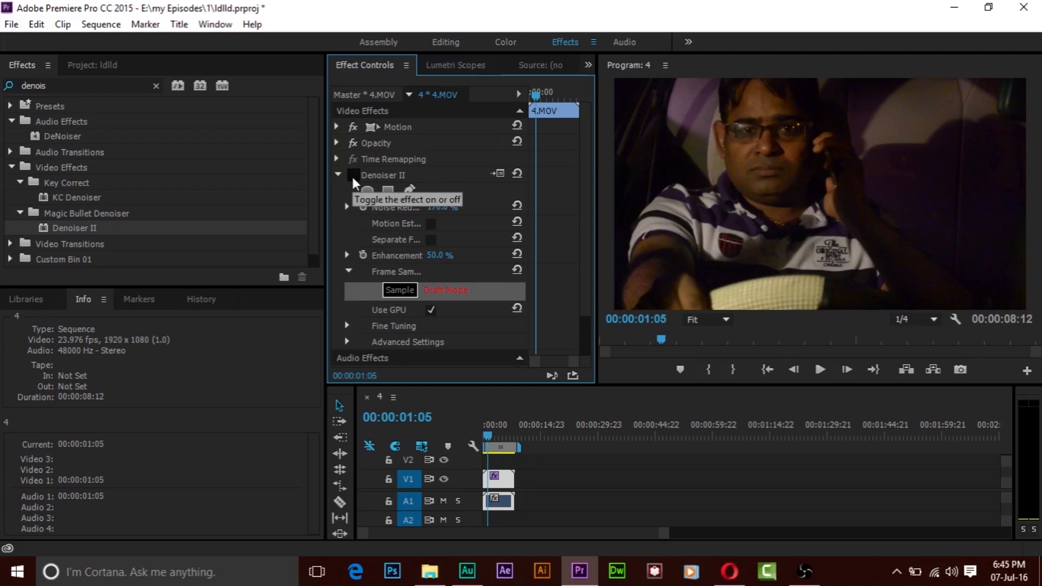
- Re-enable the Denoiser II fx toggle on the 4.MOV clip
left_click(353, 175)
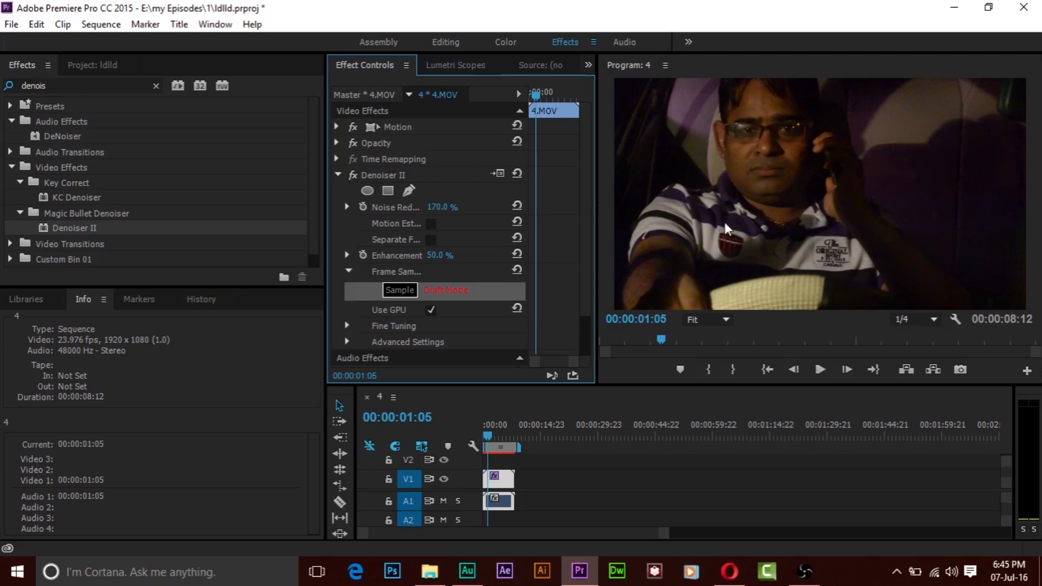
mouse_move(927, 265)
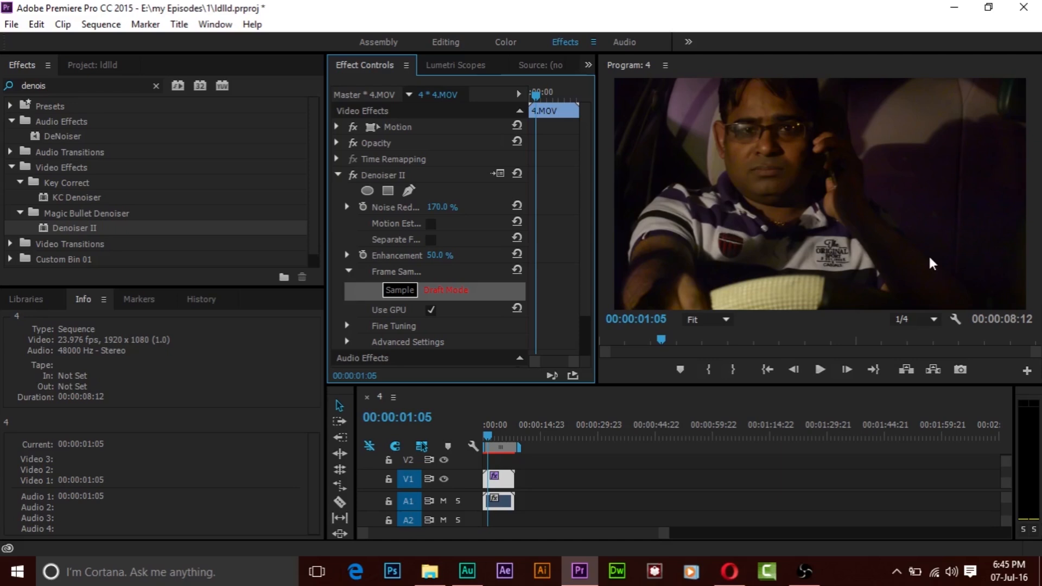
mouse_move(876, 237)
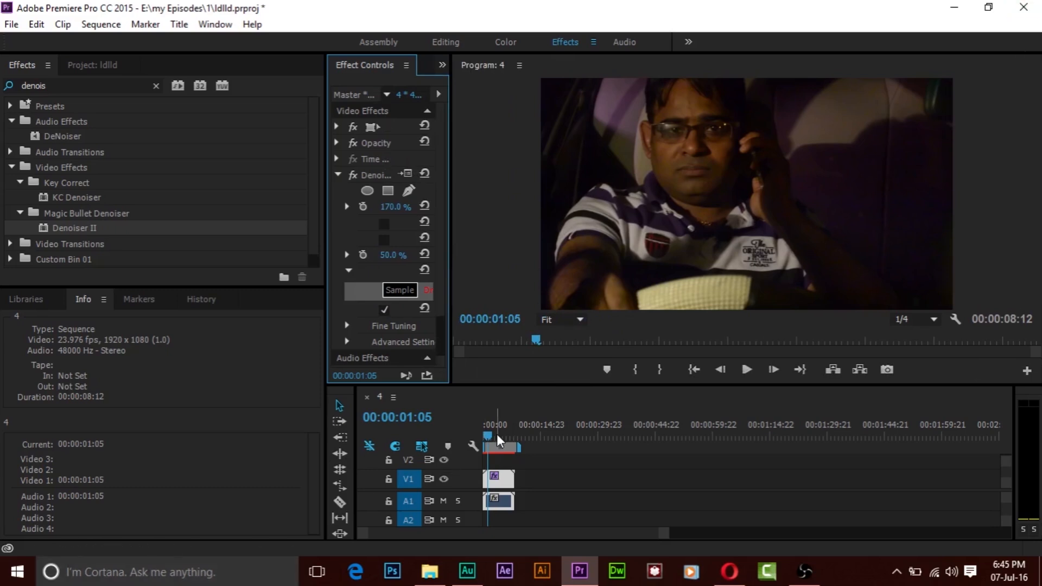
- Cue the sequence to 00:00:03:05 and widen the Effect Controls panel against the monitor
left_click(496, 435)
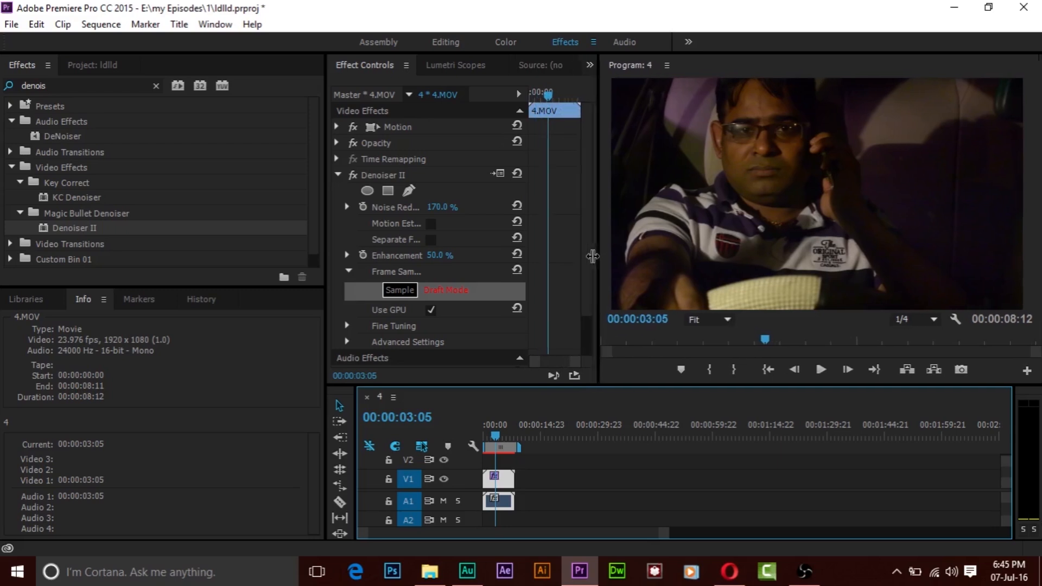
left_click_drag(591, 259, 564, 262)
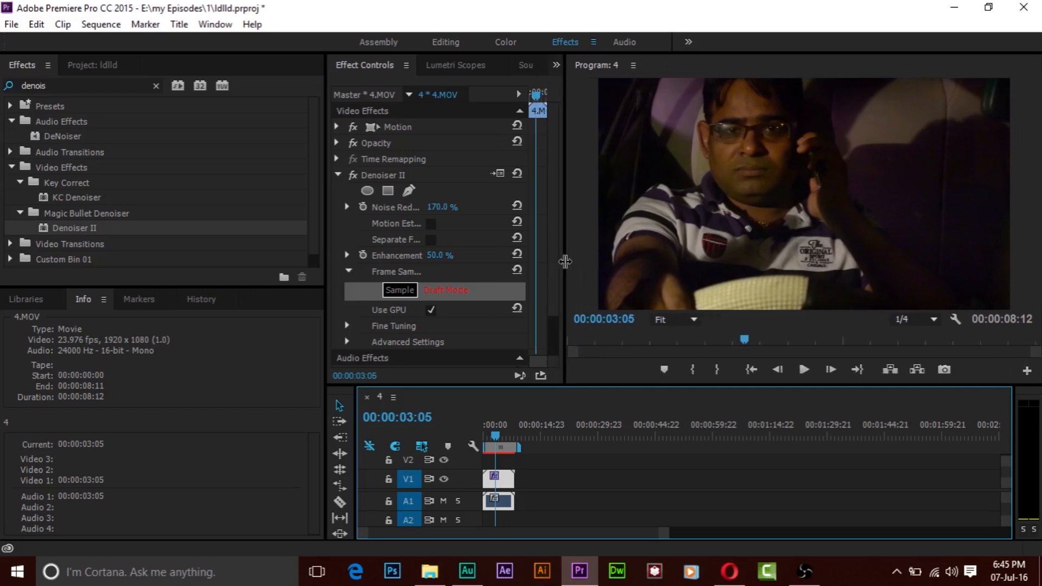
mouse_move(564, 251)
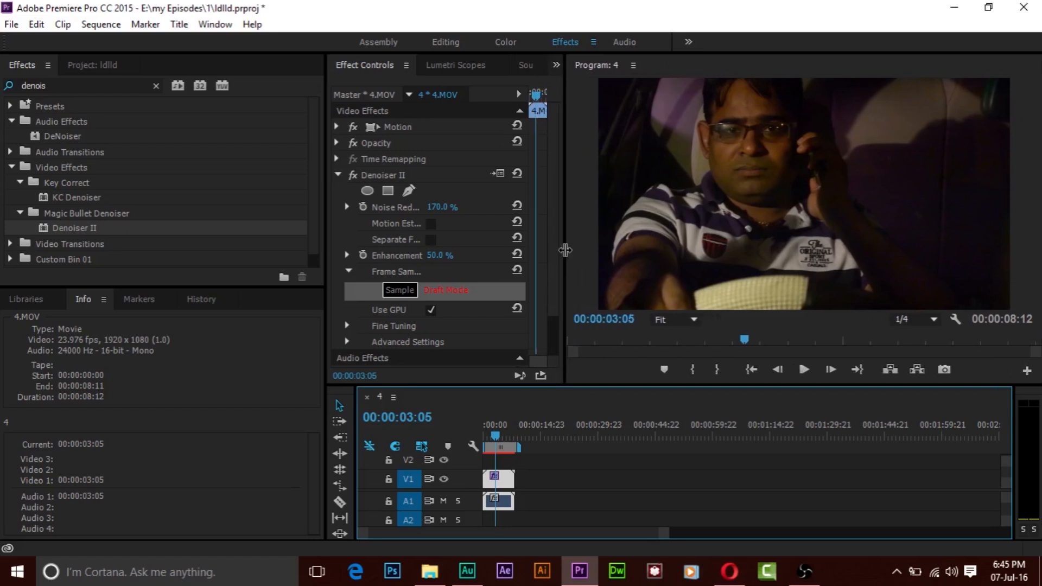